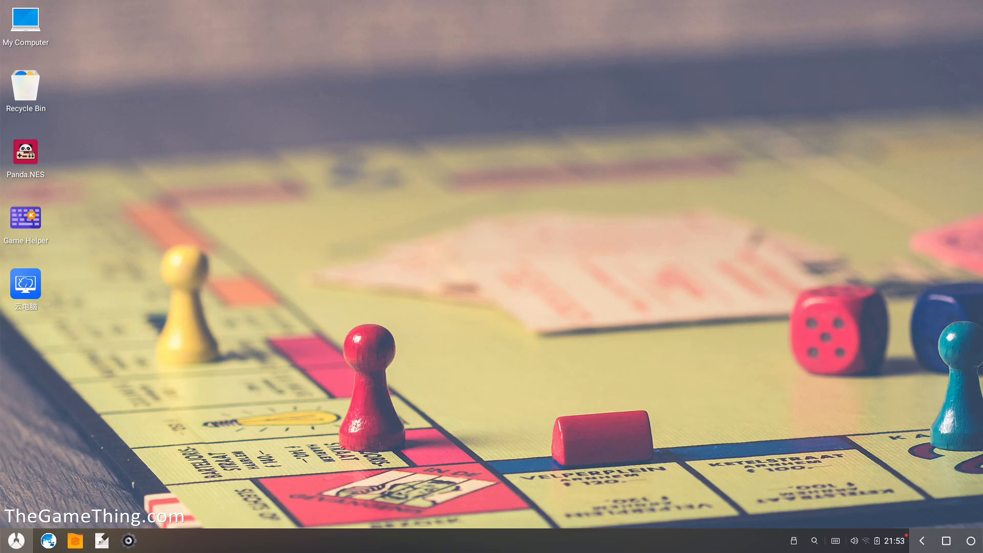
mouse_move(189, 113)
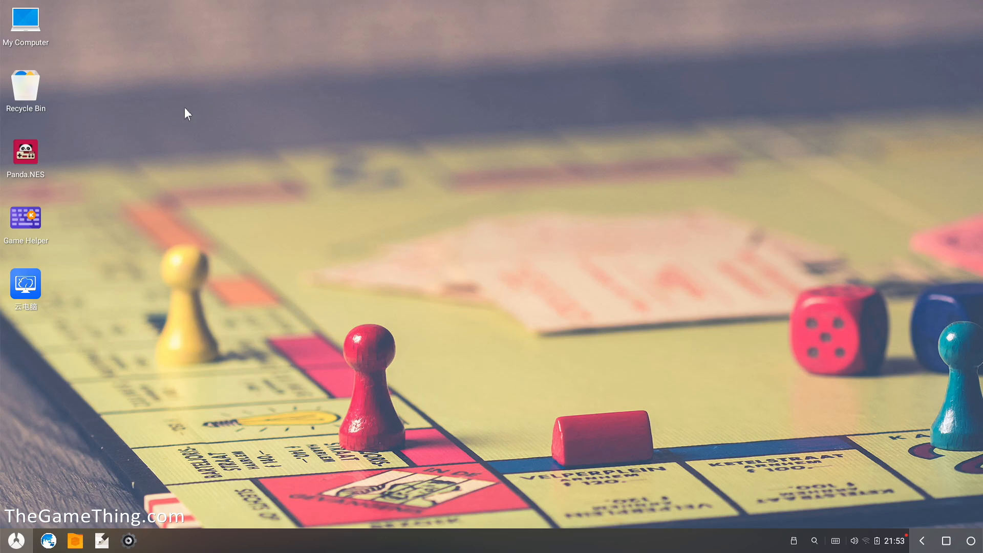
- Copy the gearlock file from the MACRIUM USB drive's AXON GEARLOCK 13-05-20 folder
double_click(25, 25)
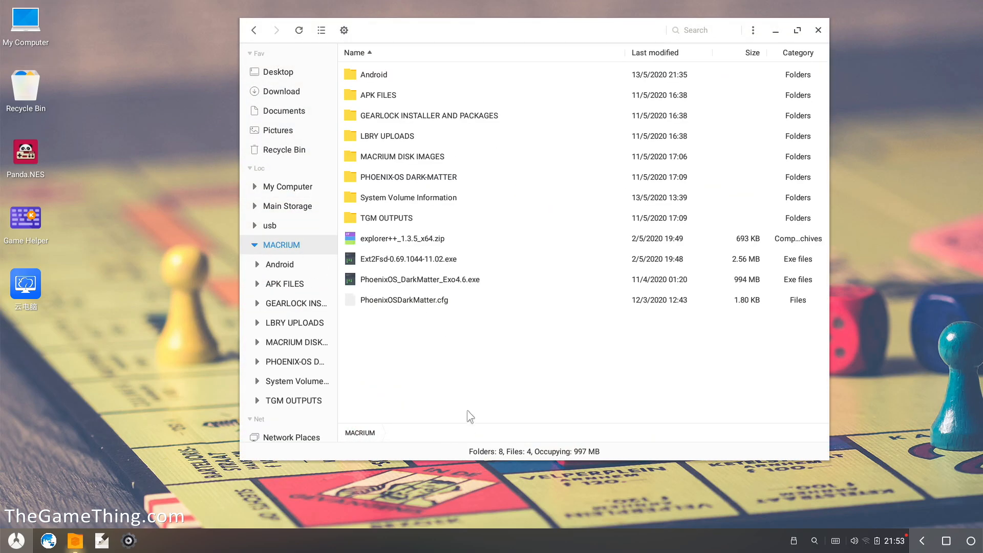
mouse_move(401, 122)
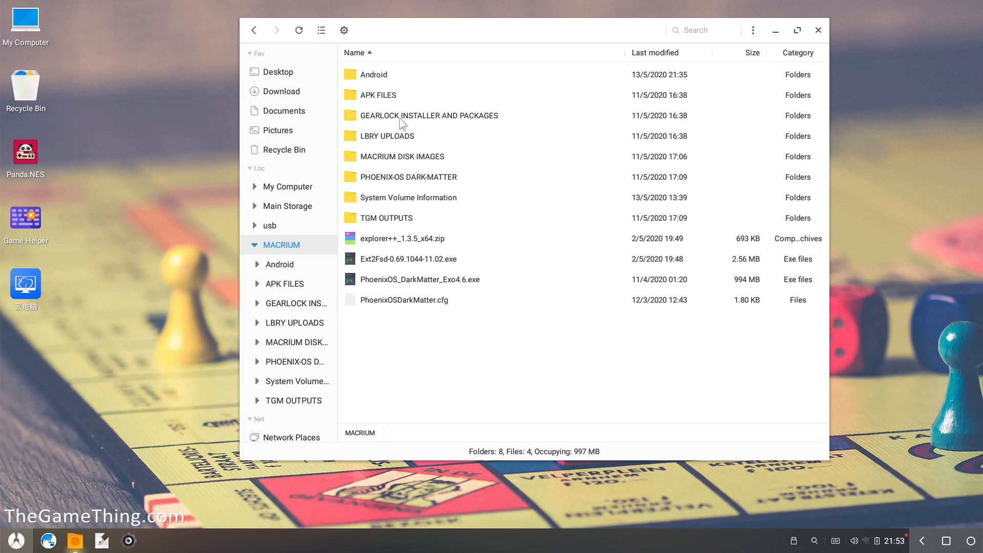
mouse_move(400, 123)
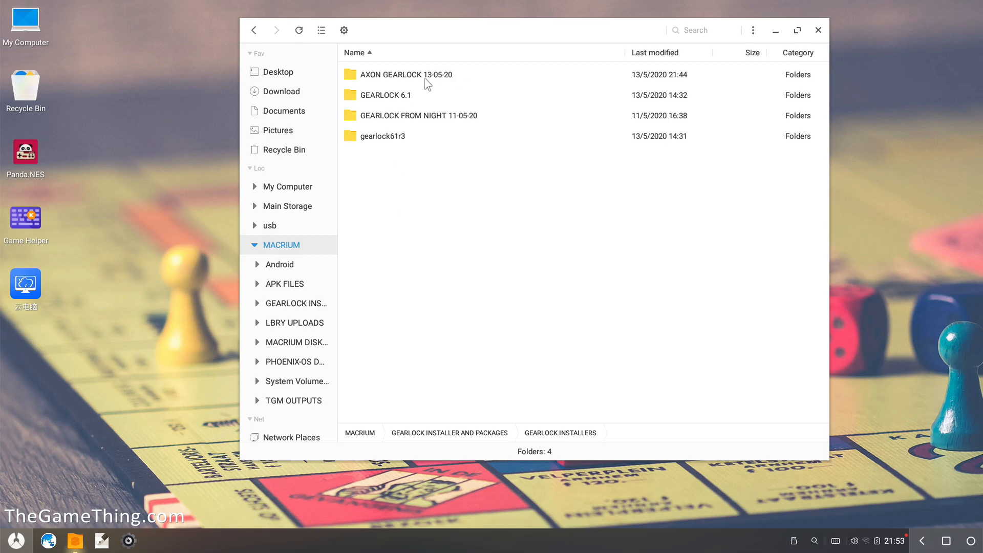
double_click(405, 74)
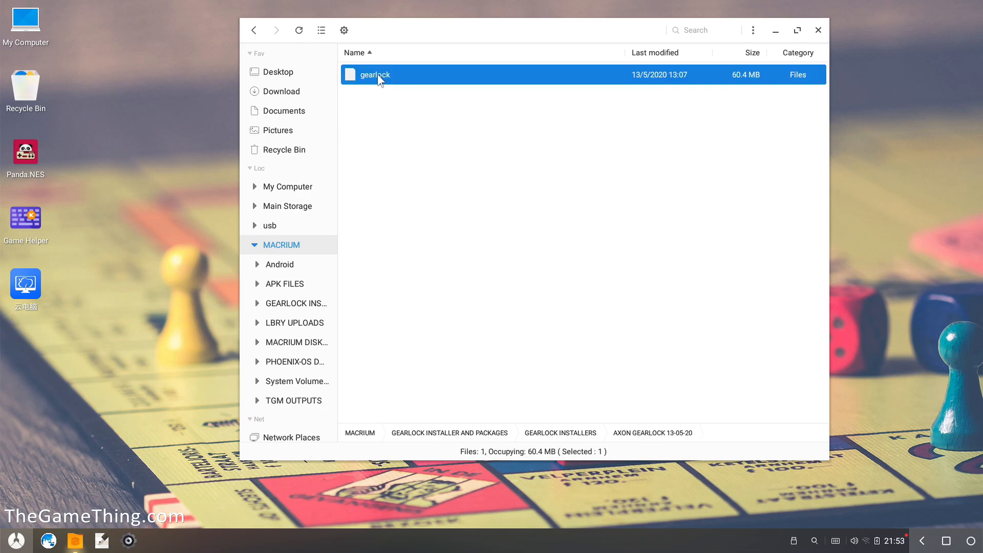
right_click(374, 75)
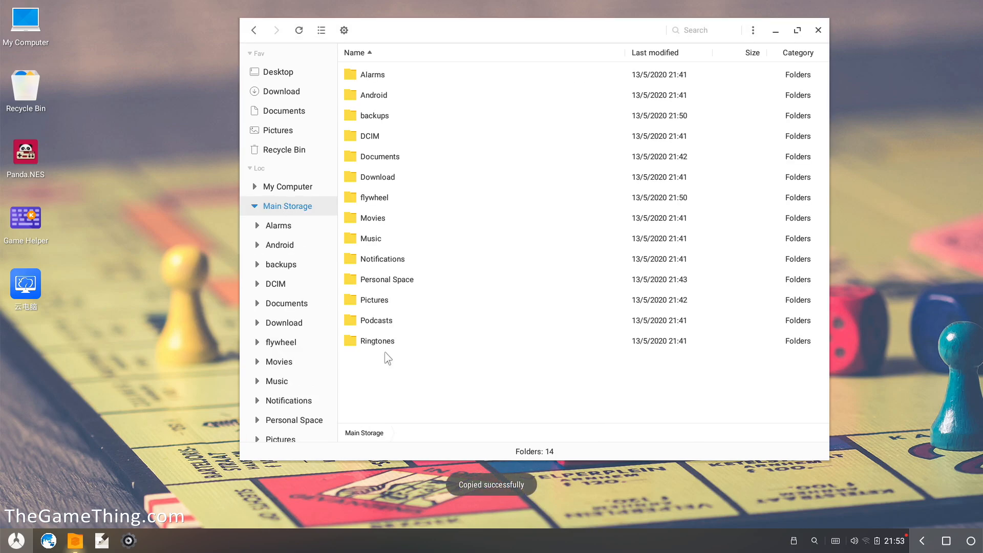
- Paste gearlock into Main Storage's root, producing the 60.4 MB copy
right_click(387, 358)
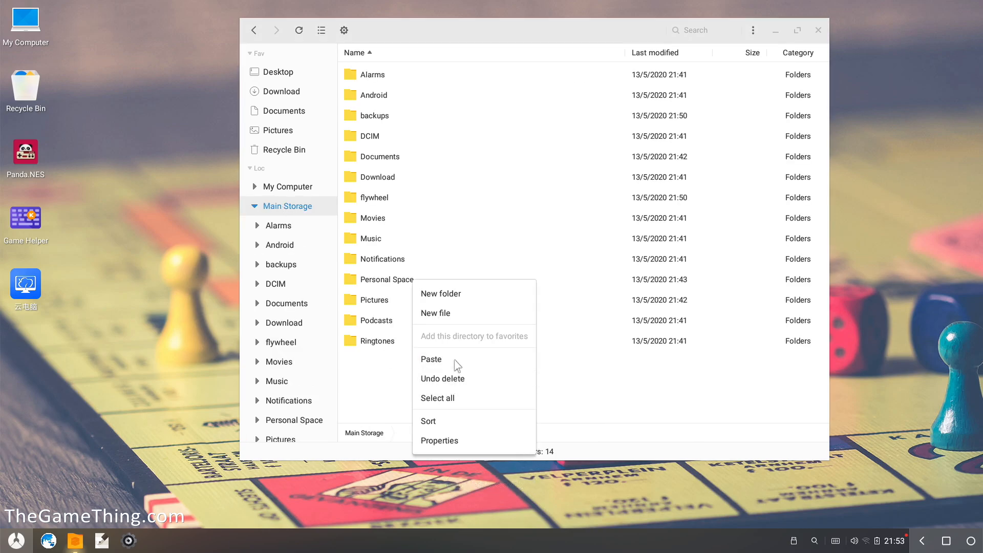
click(431, 359)
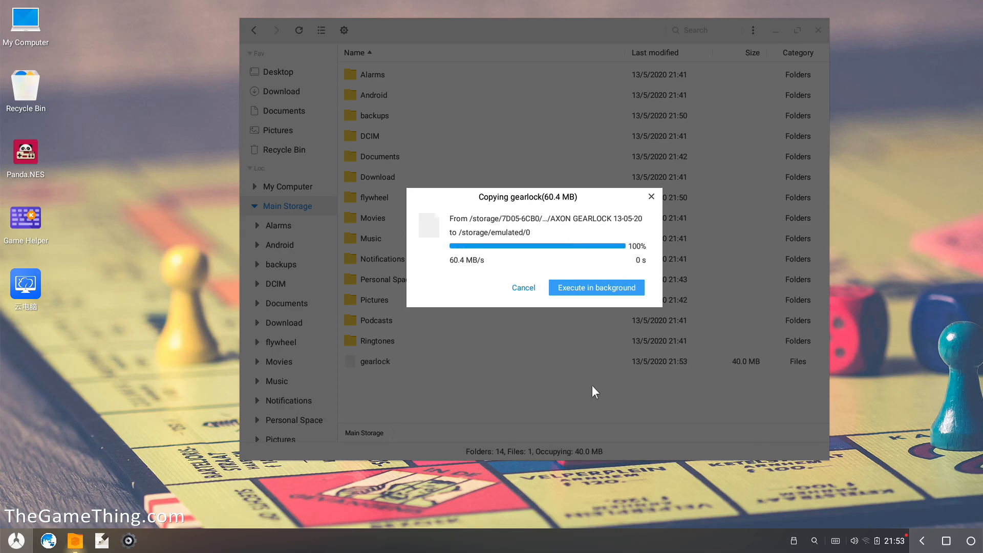
click(596, 286)
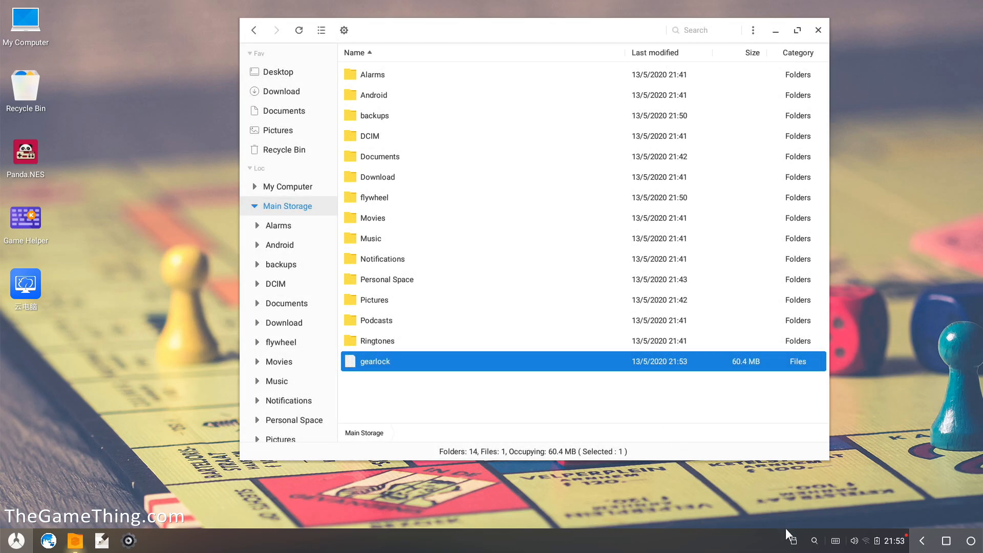
- Eject the MACRIUM USB drive and close the file manager, returning to the desktop
click(793, 540)
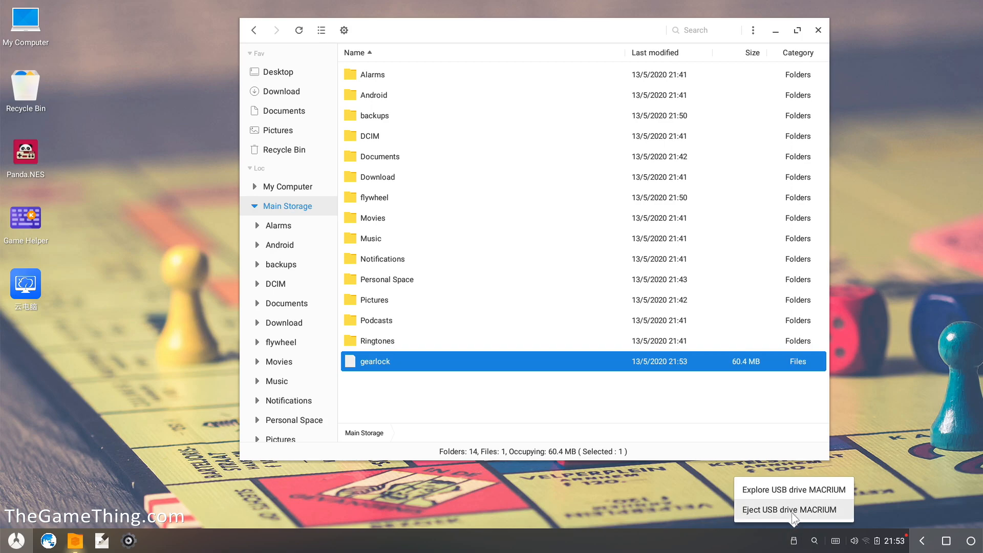
click(792, 509)
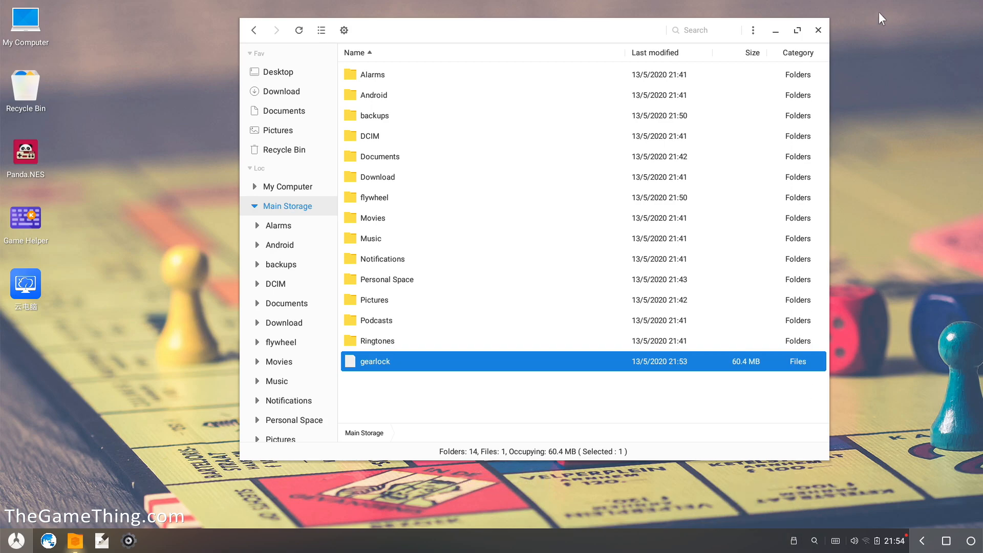
click(818, 29)
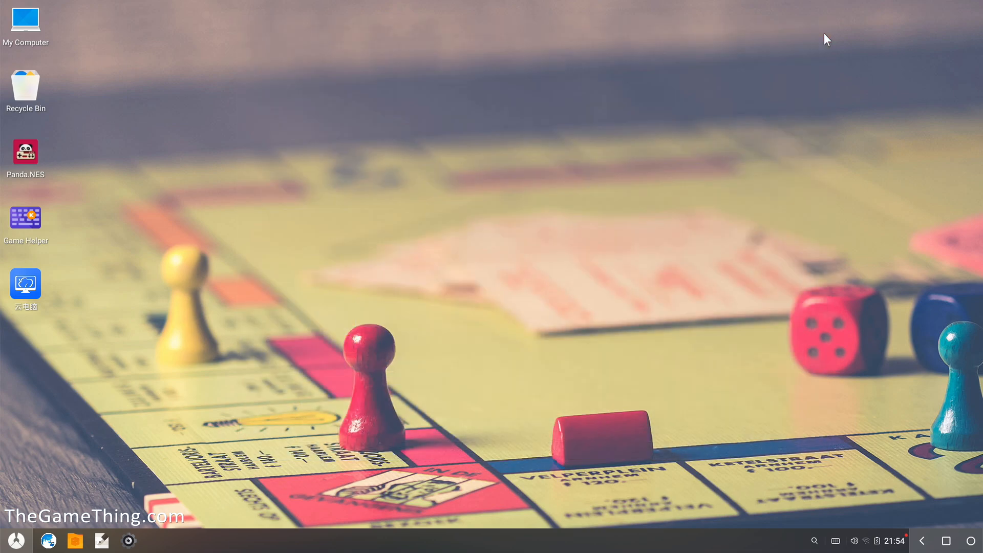
mouse_move(38, 37)
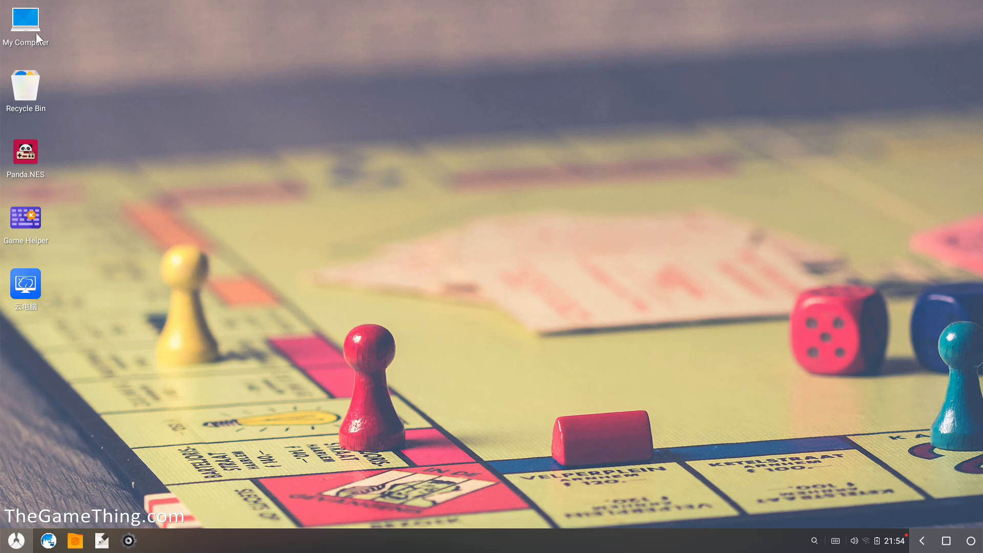
double_click(25, 24)
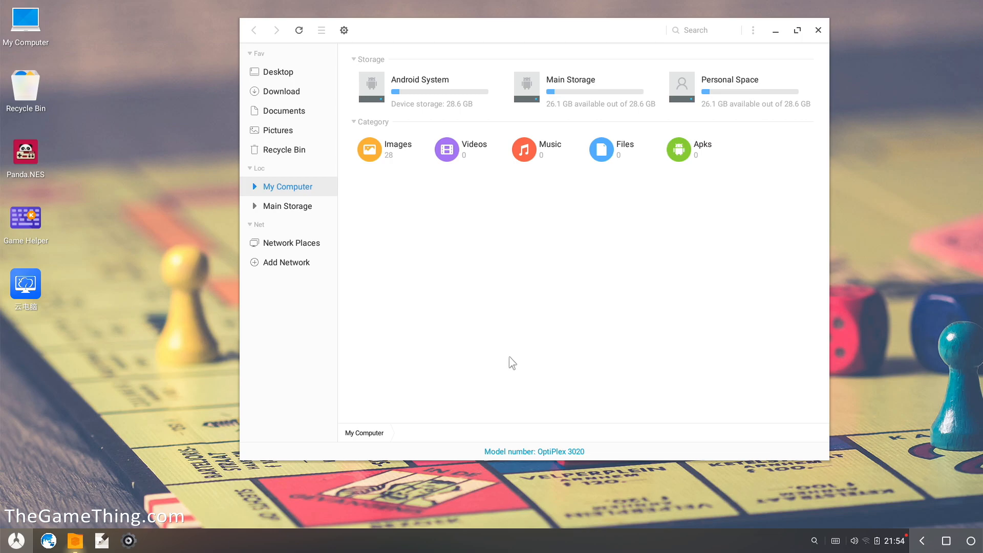
mouse_move(744, 235)
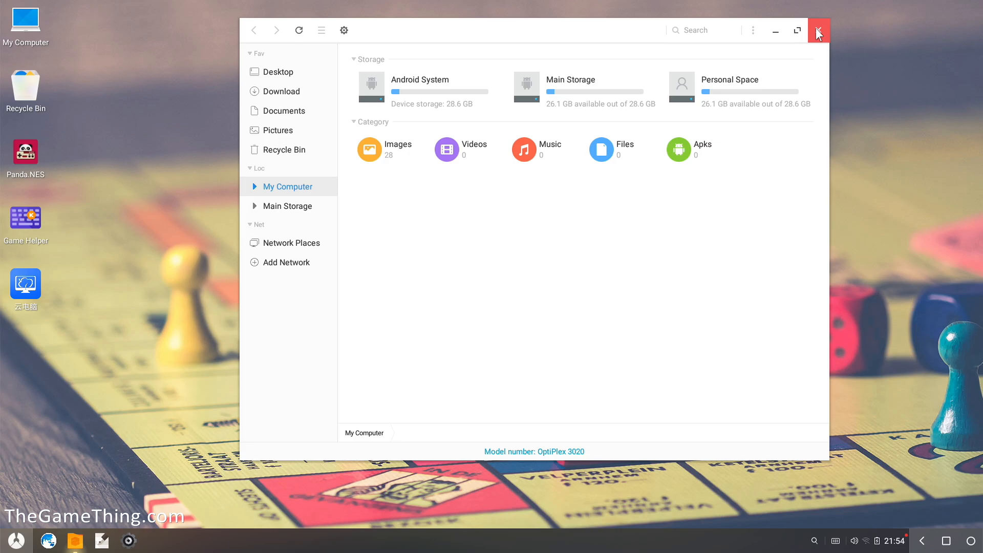
click(817, 29)
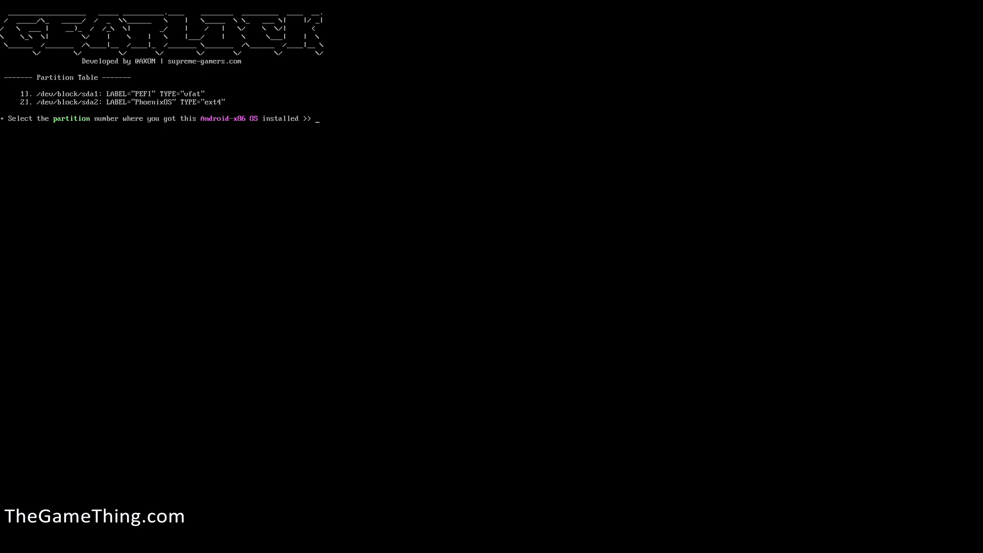
- Answer the GearLock installer's partition prompt with 2, the PhoenixOS ext4 partition /dev/block/sda2
text(2)
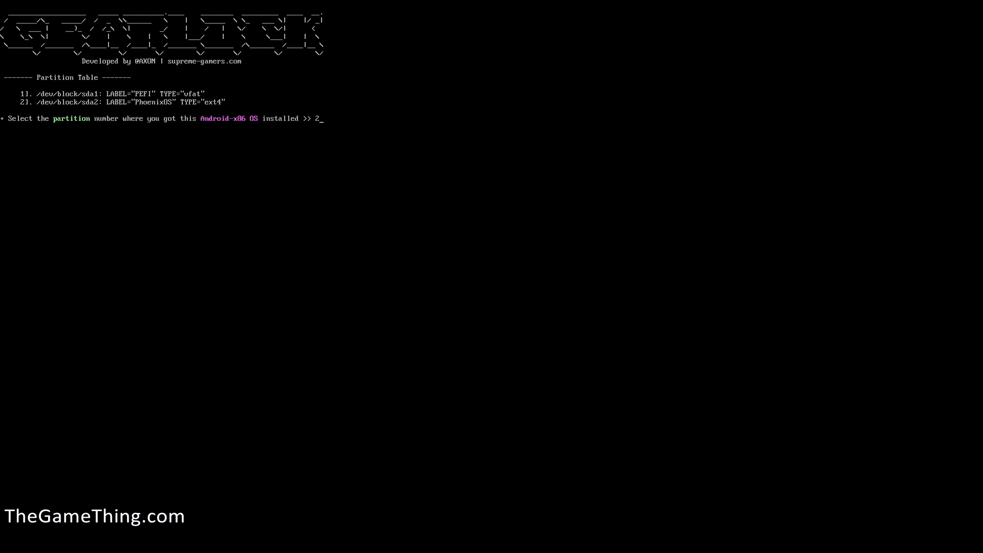